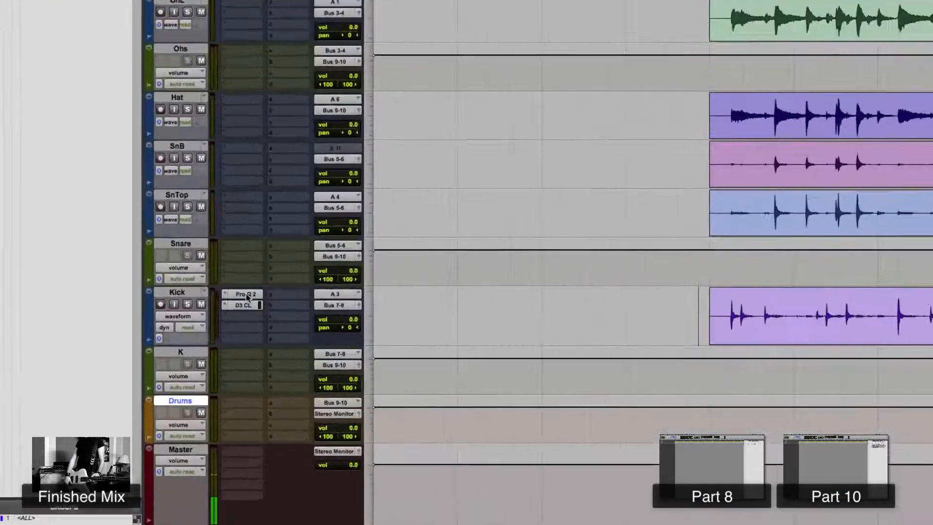
# Scroll the Edit window down to the SnTop and SnB snare tracks
pyautogui.scroll(-3)
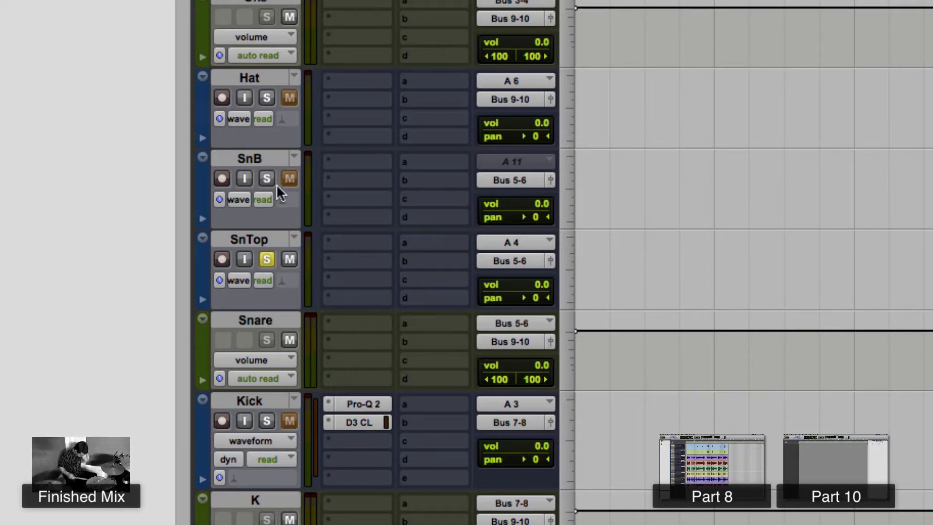
pyautogui.scroll(-3)
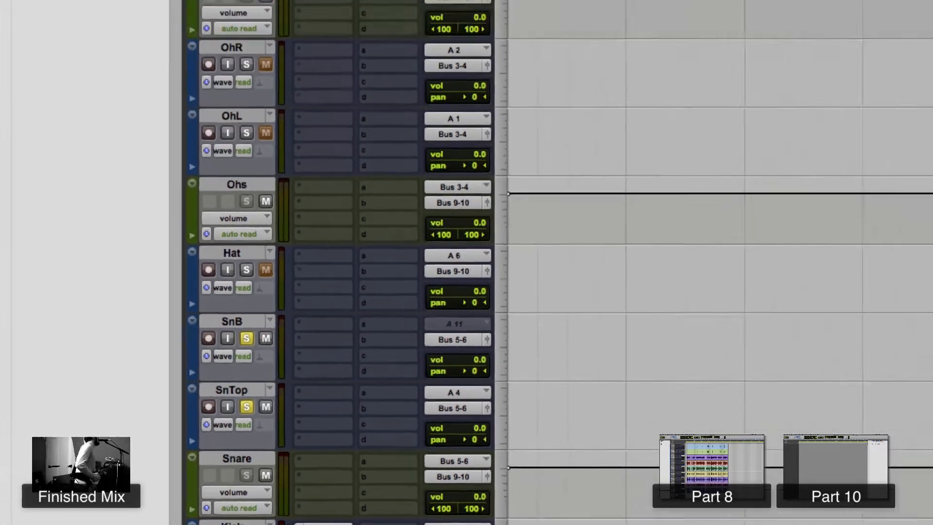
# Confirm Solo Mode is Latch under Options, then toggle SnB solo on and off again
pyautogui.click(367, 7)
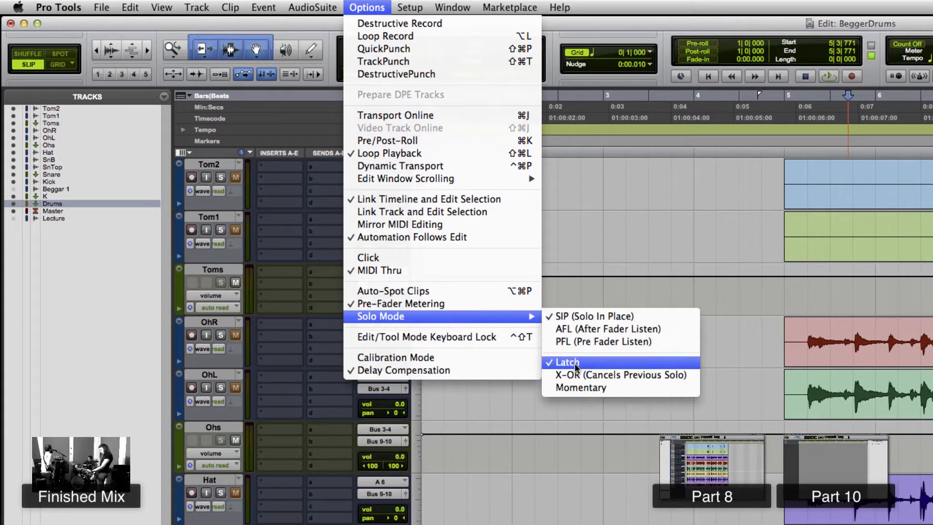
pyautogui.moveTo(620, 374)
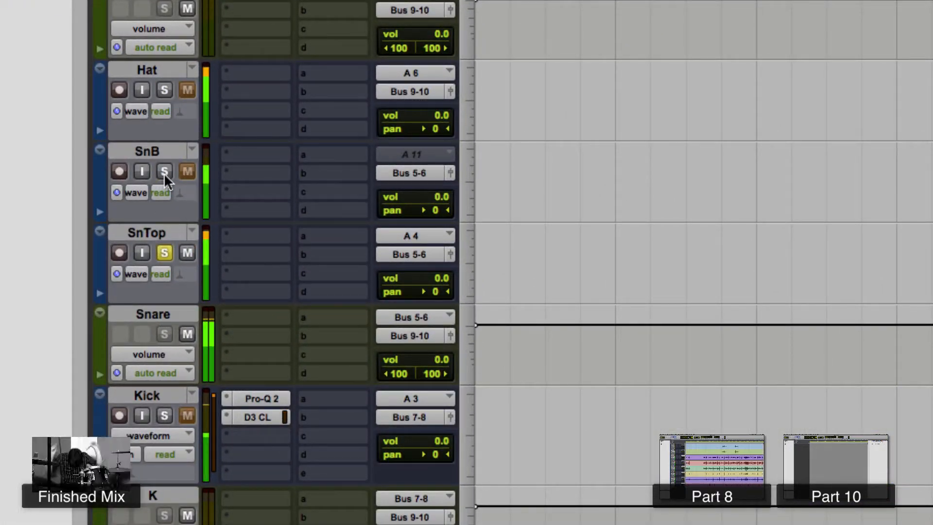
pyautogui.click(164, 172)
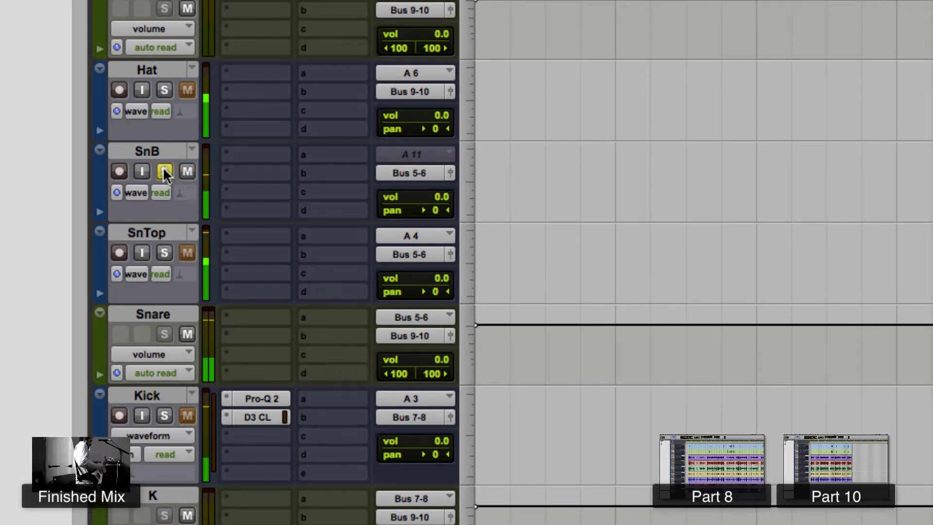
pyautogui.click(163, 171)
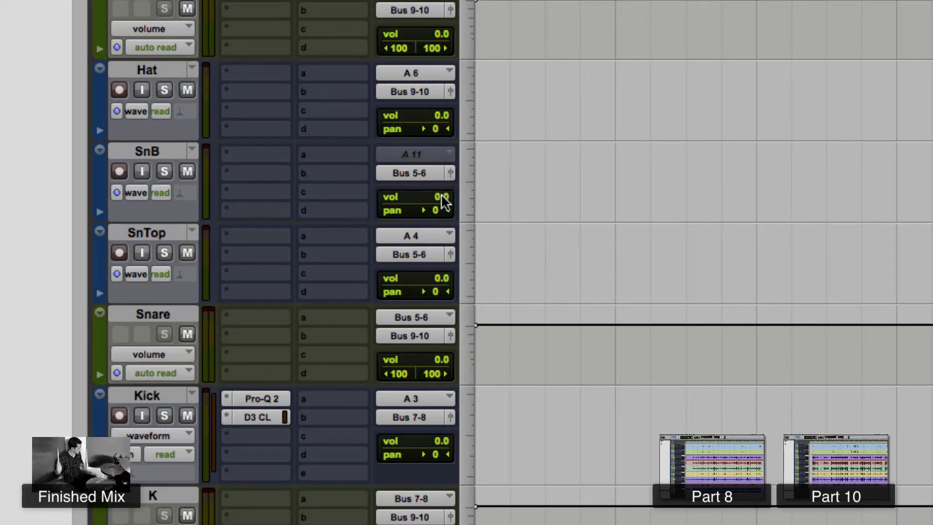
pyautogui.moveTo(212, 273)
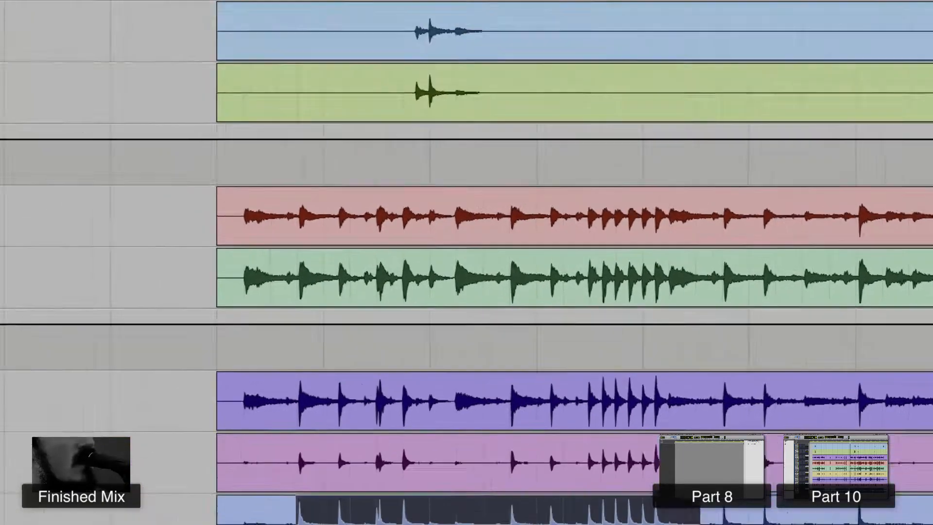
# Set loop playback options and insert FabFilter Pro-Q 2 (Native) on the SnTop track
pyautogui.click(435, 99)
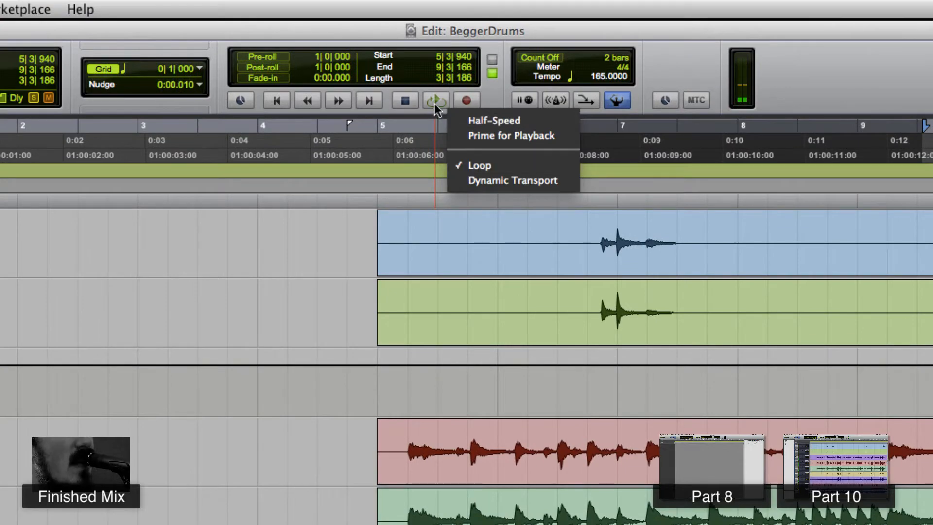
pyautogui.click(479, 166)
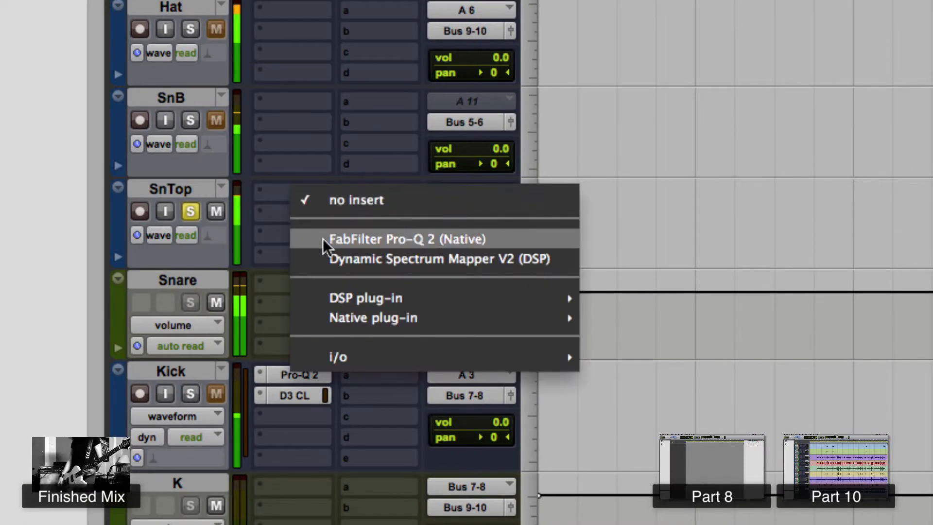
pyautogui.click(407, 239)
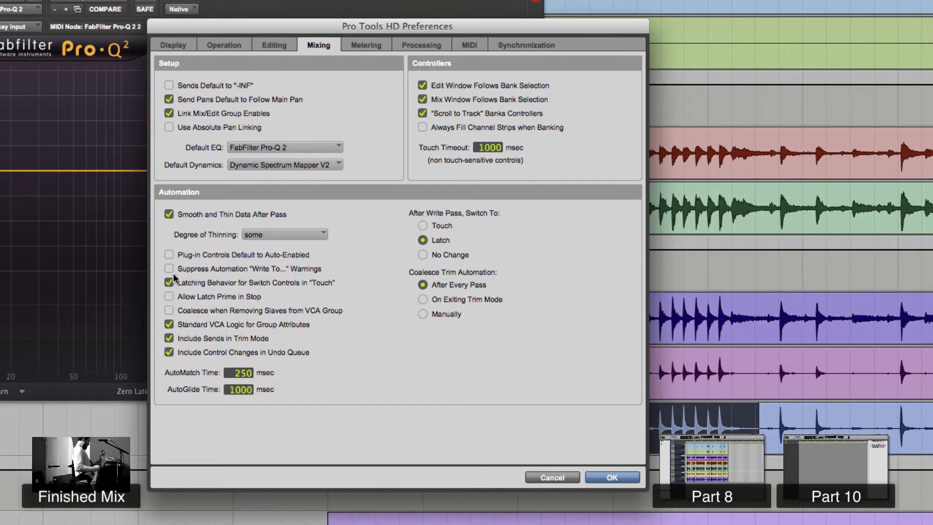
# Keep FabFilter Pro-Q 2 as the Default EQ in Preferences > Mixing and confirm with OK
pyautogui.click(285, 147)
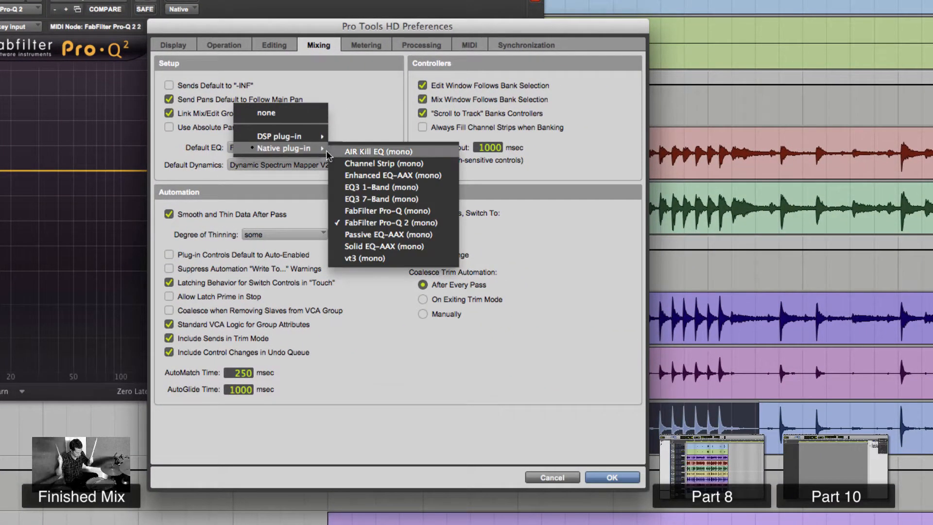
pyautogui.click(383, 222)
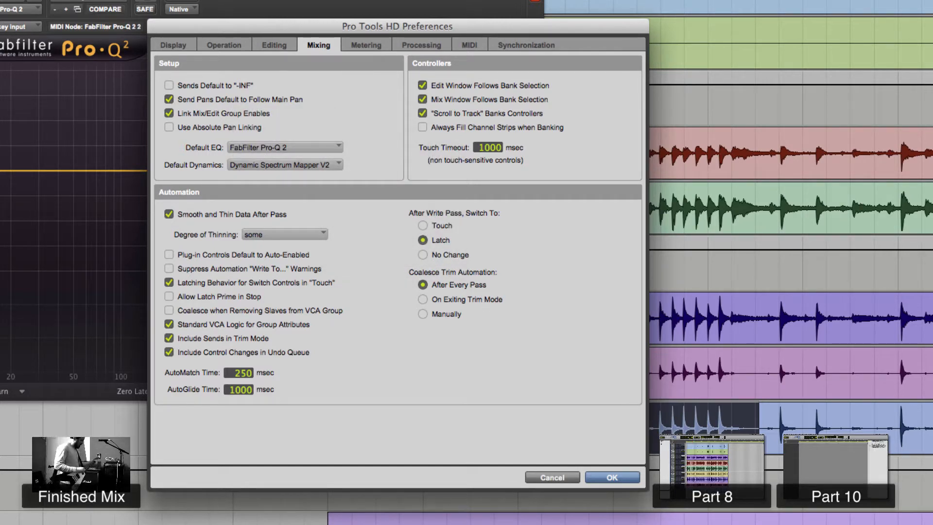
pyautogui.click(612, 476)
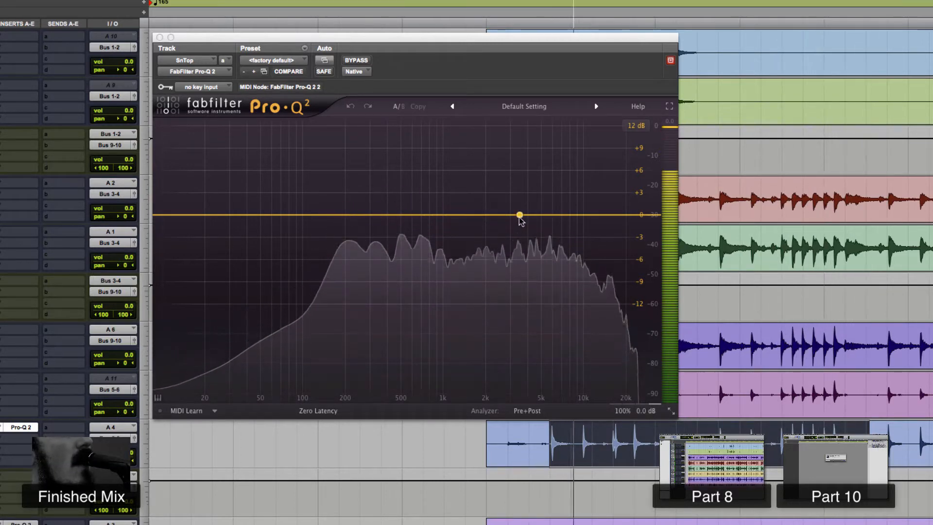
# Add bell boosts to SnTop around 6 kHz and in the low mids near 380 Hz
pyautogui.moveTo(519, 215); pyautogui.dragTo(550, 179)
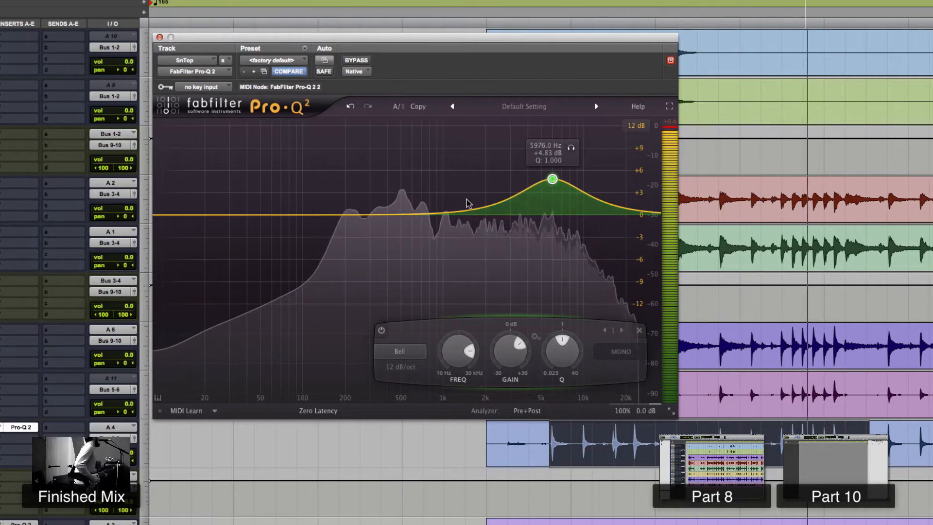
pyautogui.click(386, 208)
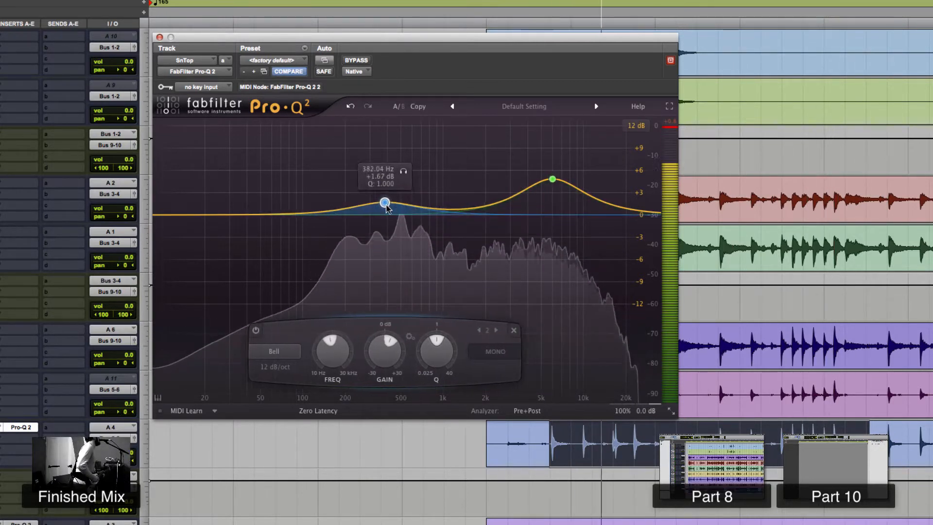
pyautogui.moveTo(384, 202); pyautogui.dragTo(365, 185)
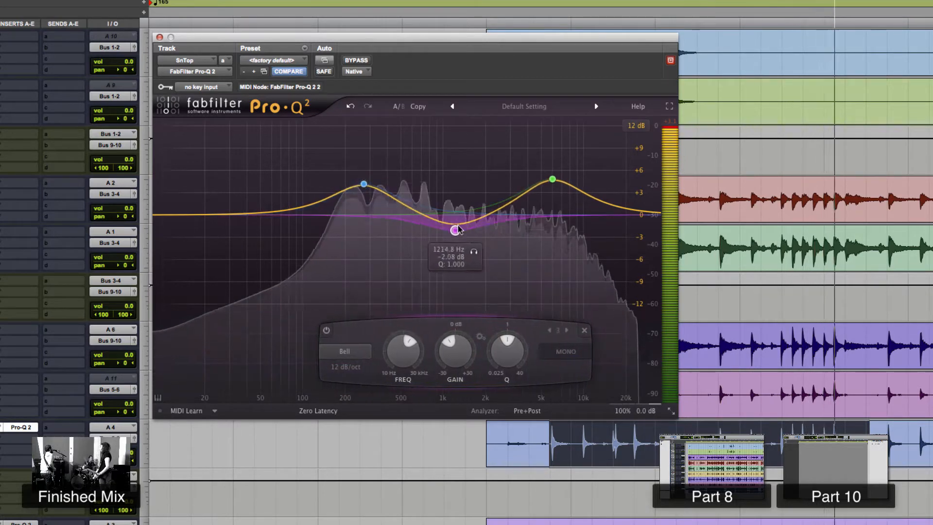
# Add a midrange bell cut and fine-tune it to around 900 Hz
pyautogui.moveTo(456, 231); pyautogui.dragTo(440, 241)
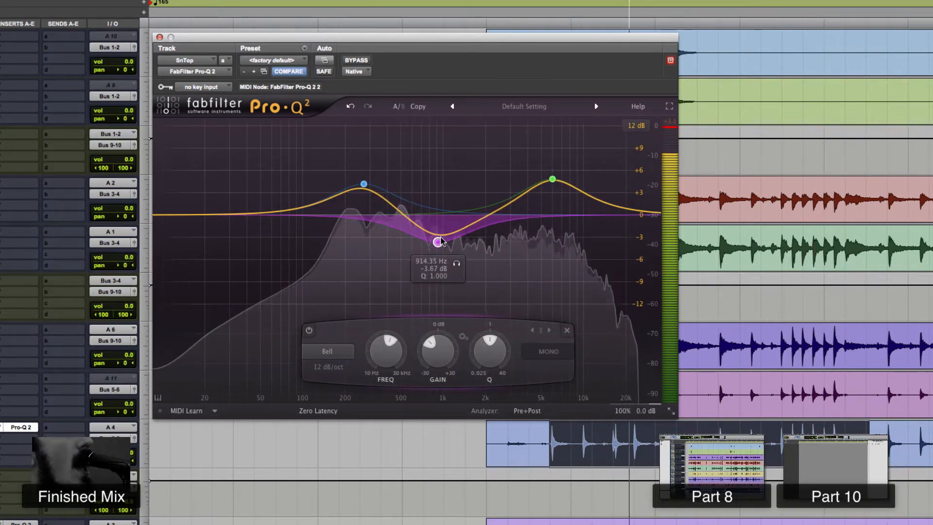
pyautogui.moveTo(440, 242); pyautogui.dragTo(437, 241)
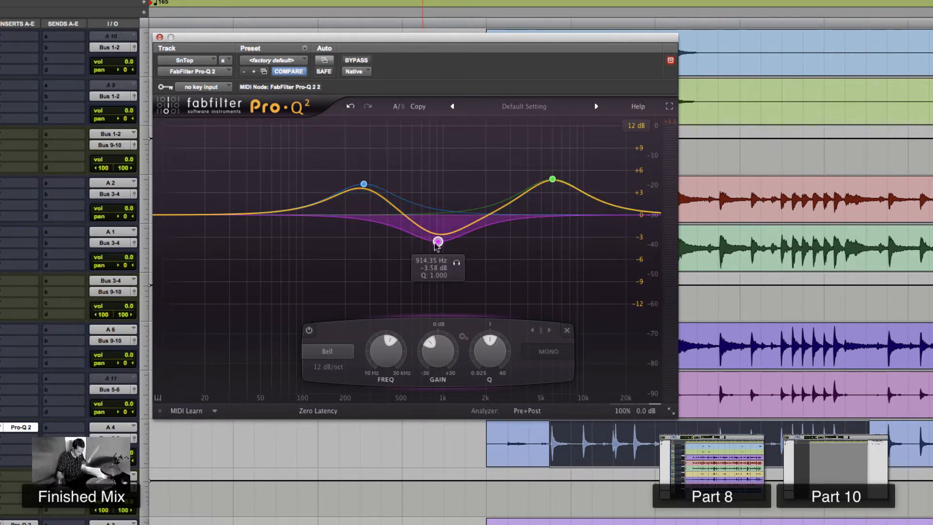
pyautogui.moveTo(437, 241); pyautogui.dragTo(432, 233)
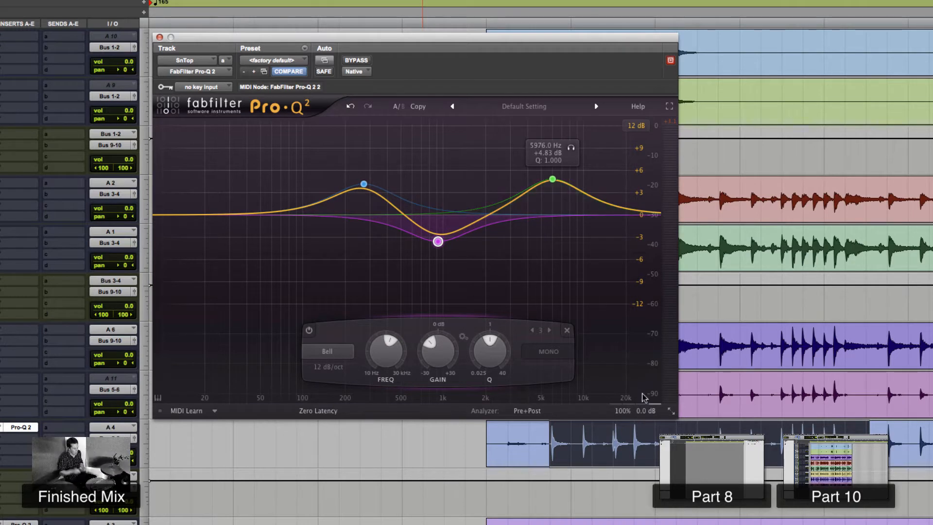
# Choose the 30 dB display range in Pro-Q 2 and move SnTop's low boost near 270 Hz
pyautogui.click(655, 398)
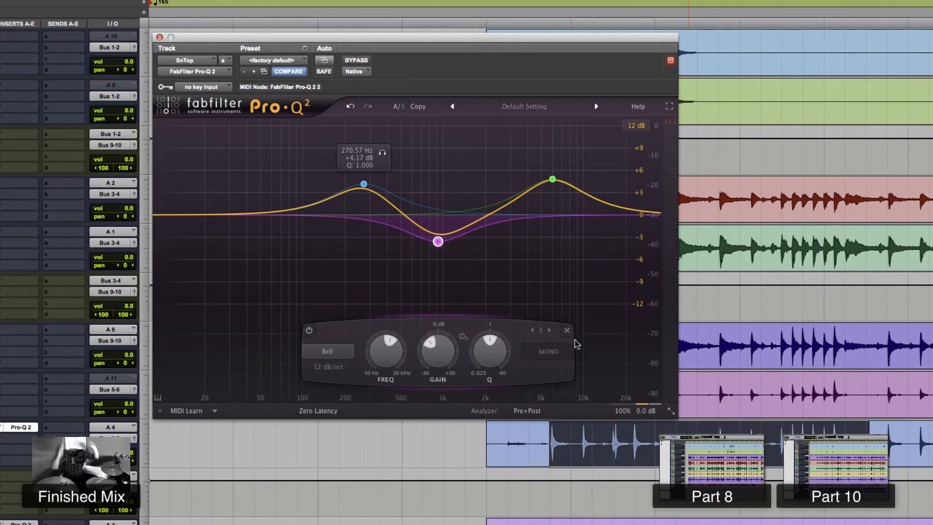
pyautogui.moveTo(265, 226)
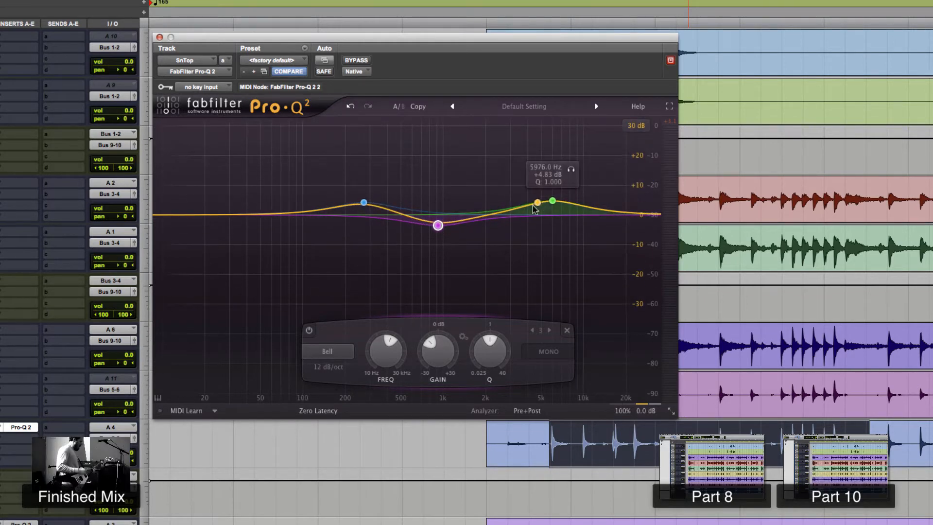
pyautogui.moveTo(550, 201); pyautogui.dragTo(556, 125)
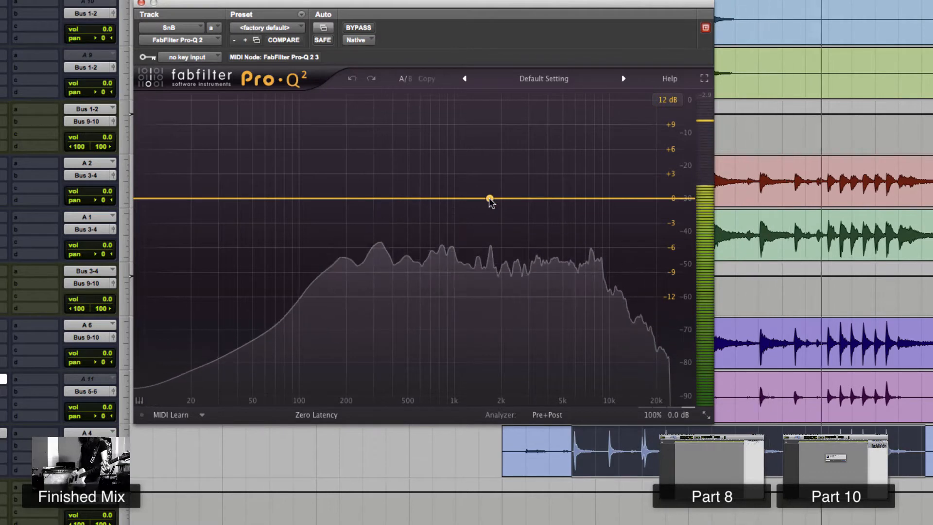
# Give SnB a high bell boost, a low-mid band flattened near 260 Hz, and a Low Cut at the bottom
pyautogui.moveTo(490, 199); pyautogui.dragTo(594, 173)
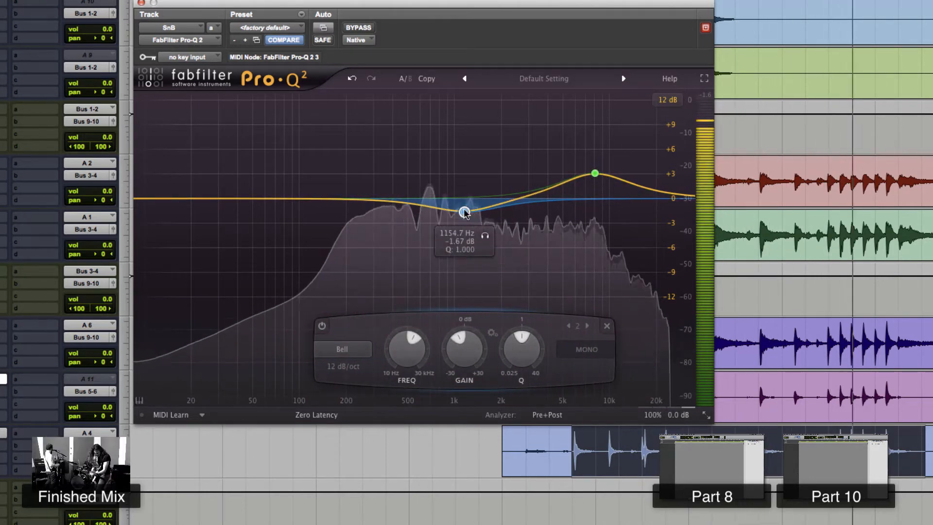
pyautogui.moveTo(464, 212); pyautogui.dragTo(365, 167)
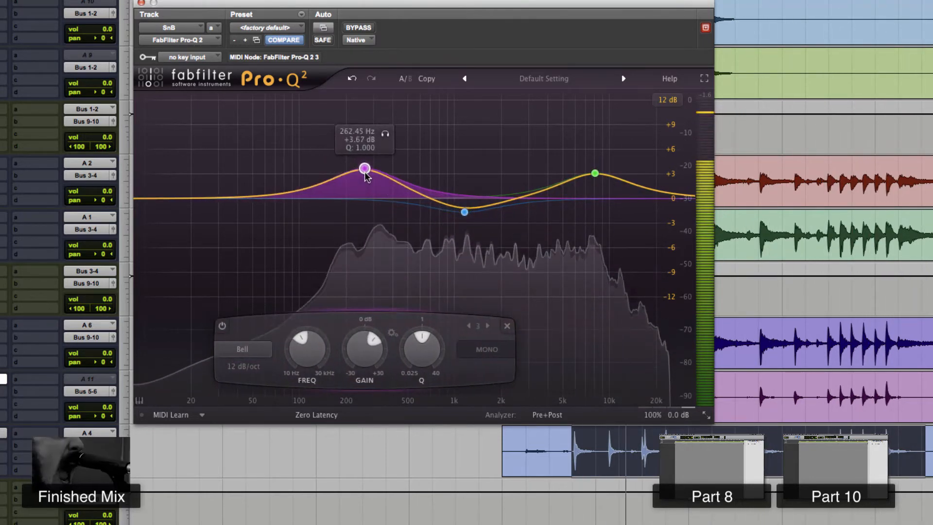
pyautogui.moveTo(364, 168); pyautogui.dragTo(368, 235)
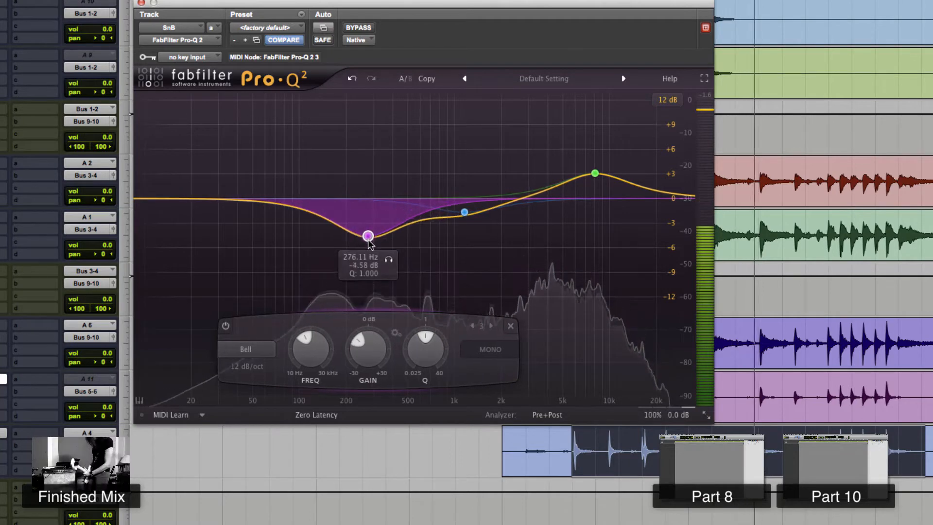
pyautogui.moveTo(369, 236); pyautogui.dragTo(369, 195)
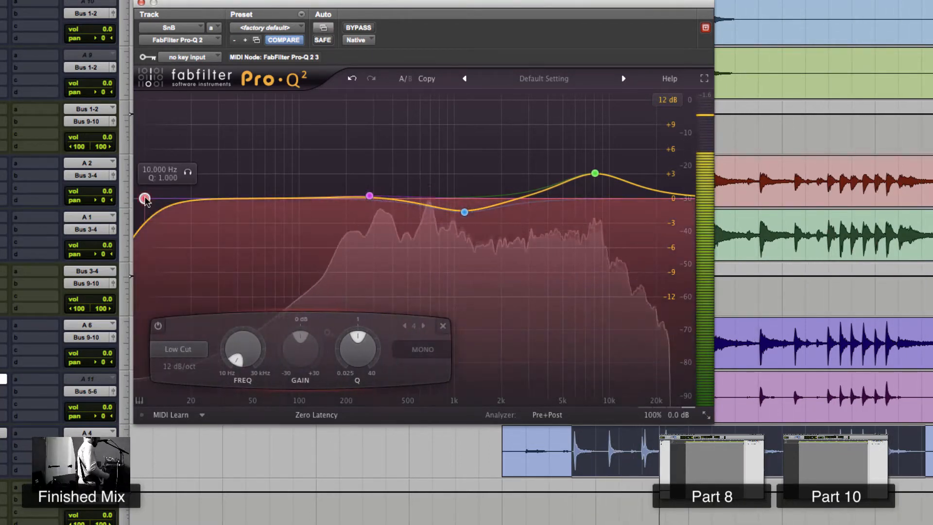
pyautogui.moveTo(145, 198); pyautogui.dragTo(342, 223)
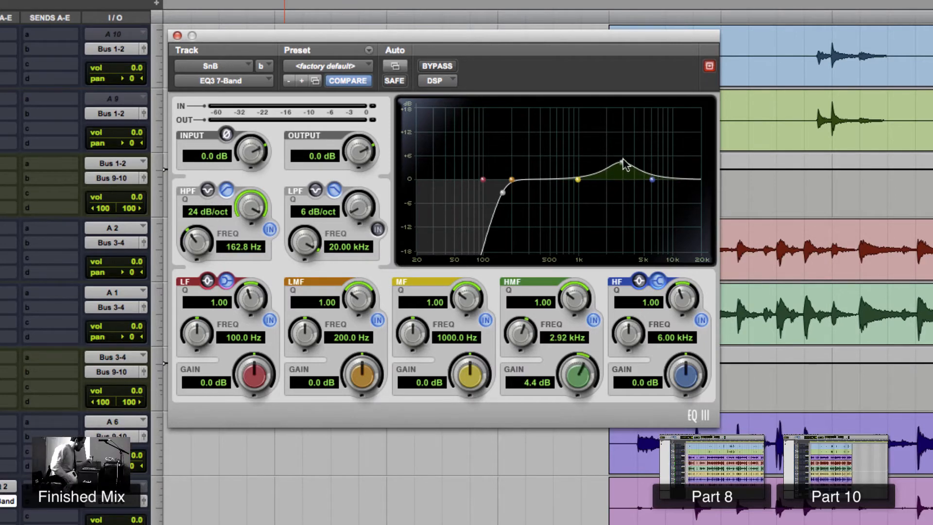
# Set SnB's high-mid boost to about +6.3 dB near 3.85 kHz and its mid cut near 520 Hz
pyautogui.moveTo(577, 180); pyautogui.dragTo(556, 197)
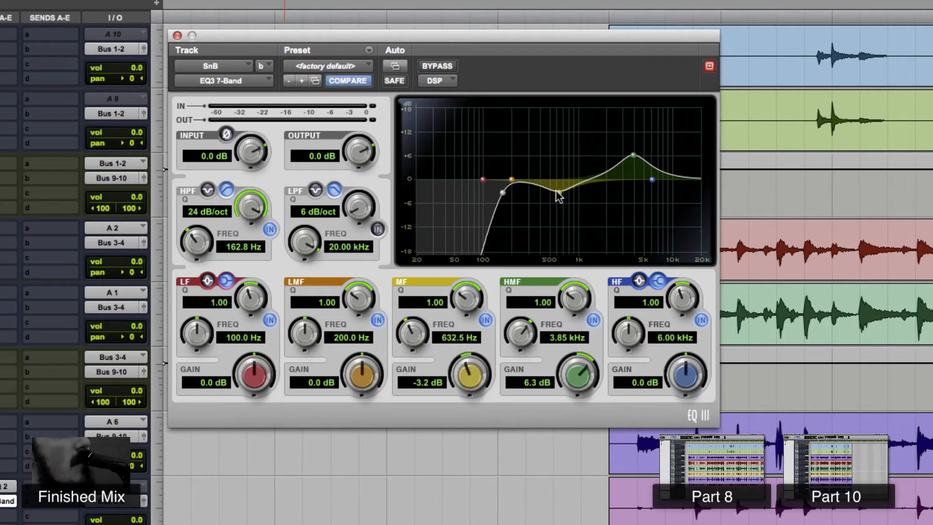
pyautogui.moveTo(560, 196); pyautogui.dragTo(550, 195)
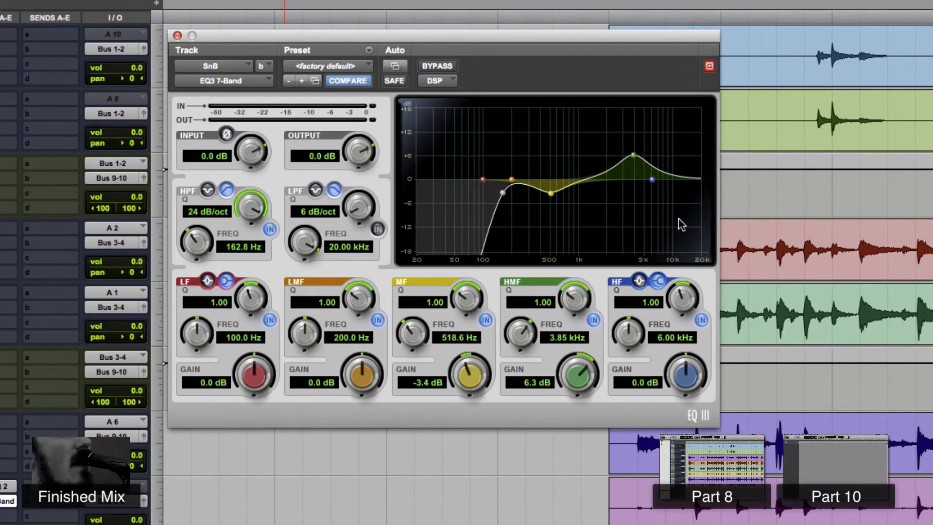
pyautogui.moveTo(466, 180)
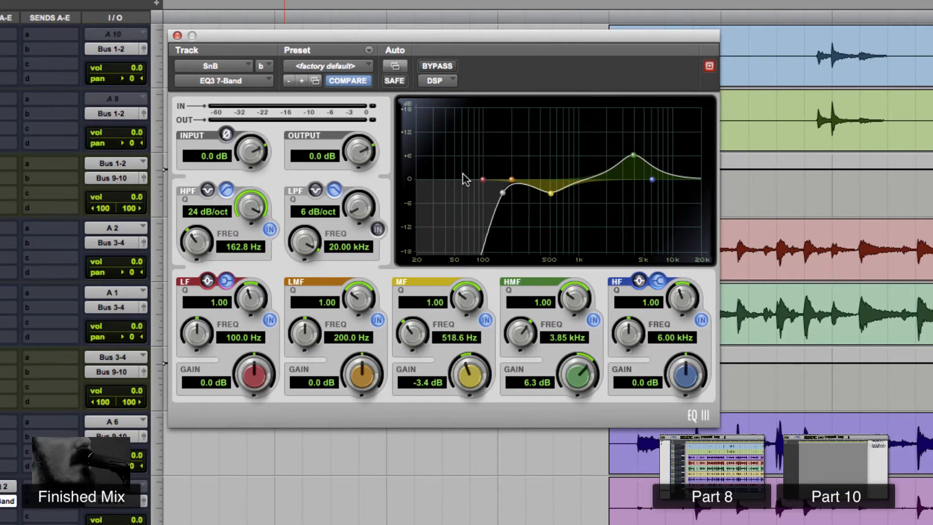
pyautogui.moveTo(499, 117)
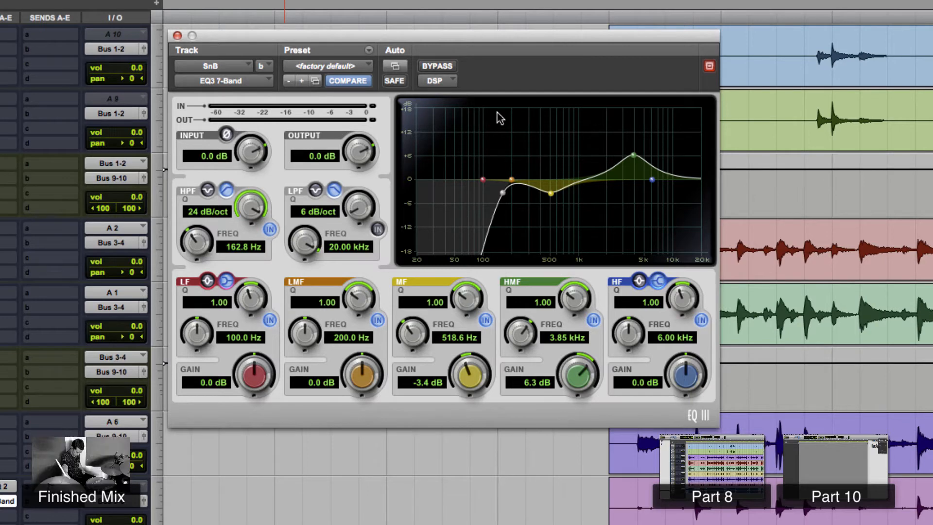
pyautogui.moveTo(413, 357)
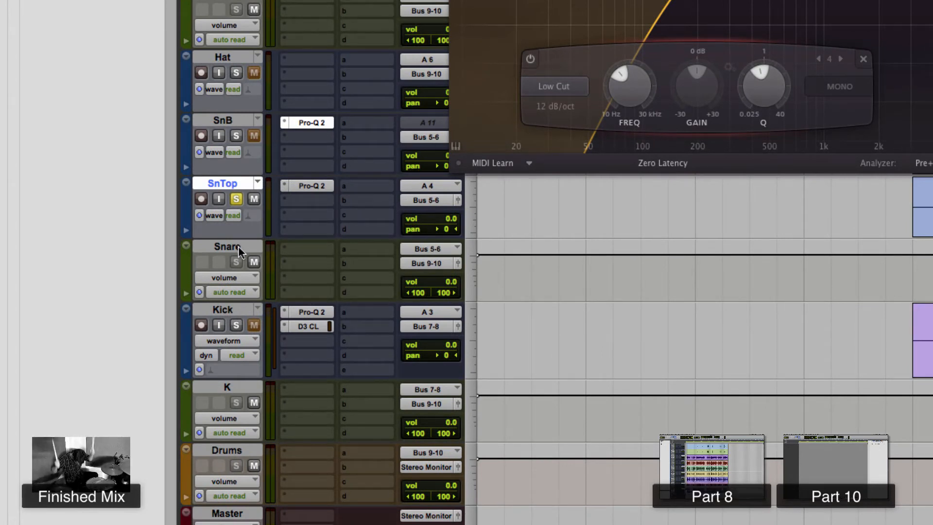
# Select the Snare aux track and solo SnB alongside SnTop
pyautogui.click(227, 246)
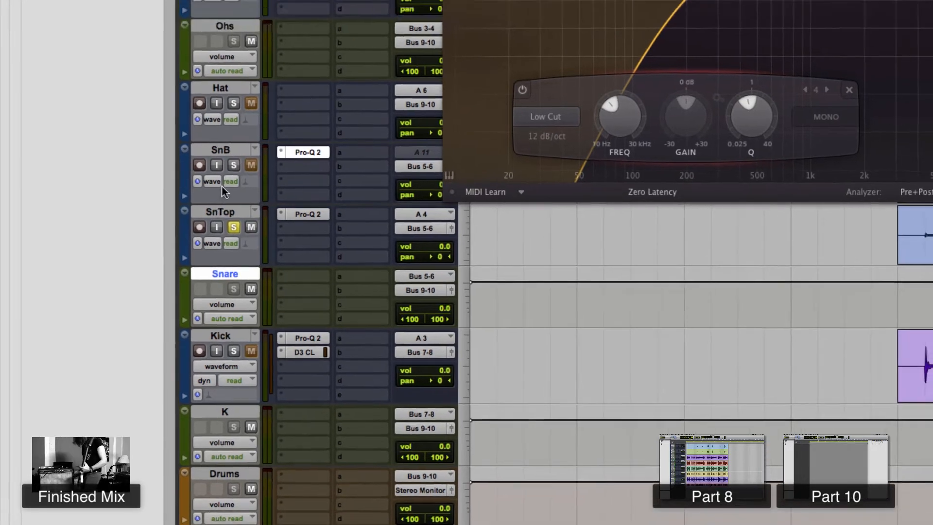
pyautogui.click(338, 6)
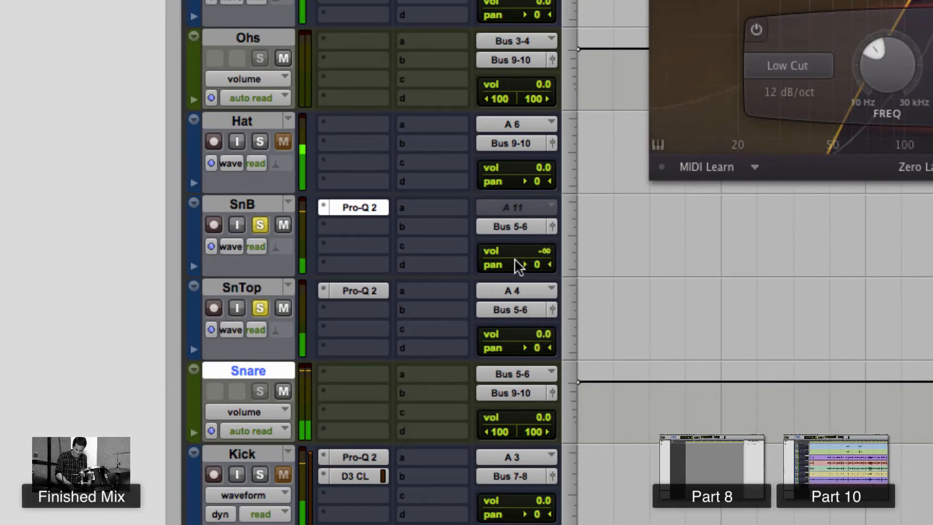
pyautogui.moveTo(536, 259)
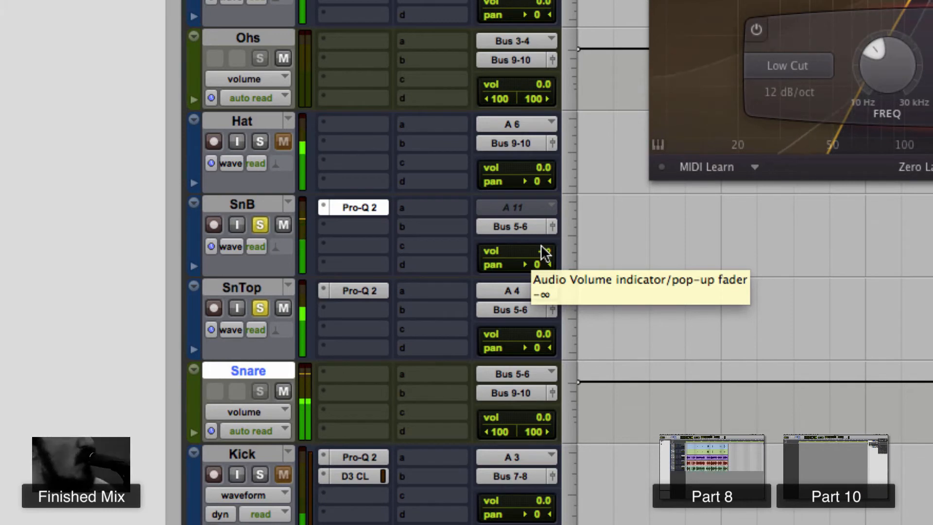
# Raise SnB's pop-up volume fader from -∞, settling it at about +0.3 dB
pyautogui.click(540, 257)
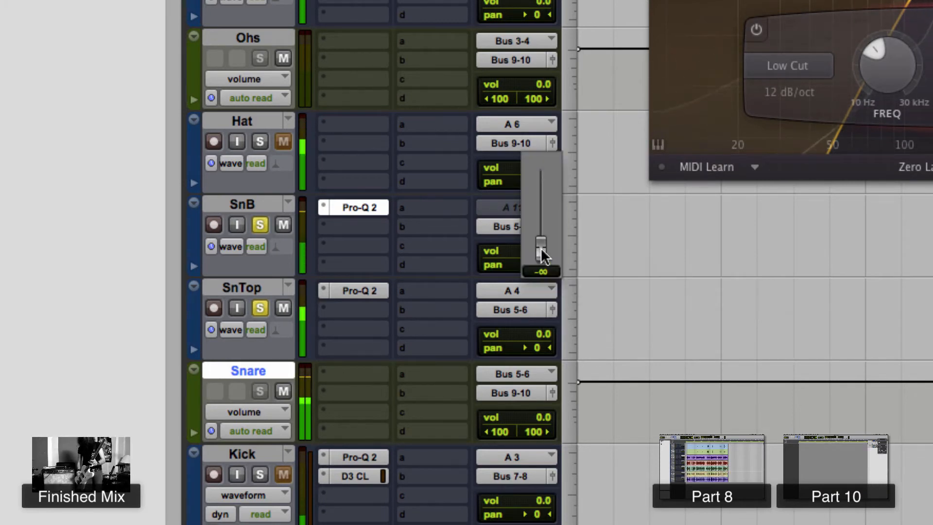
pyautogui.moveTo(542, 250); pyautogui.dragTo(542, 196)
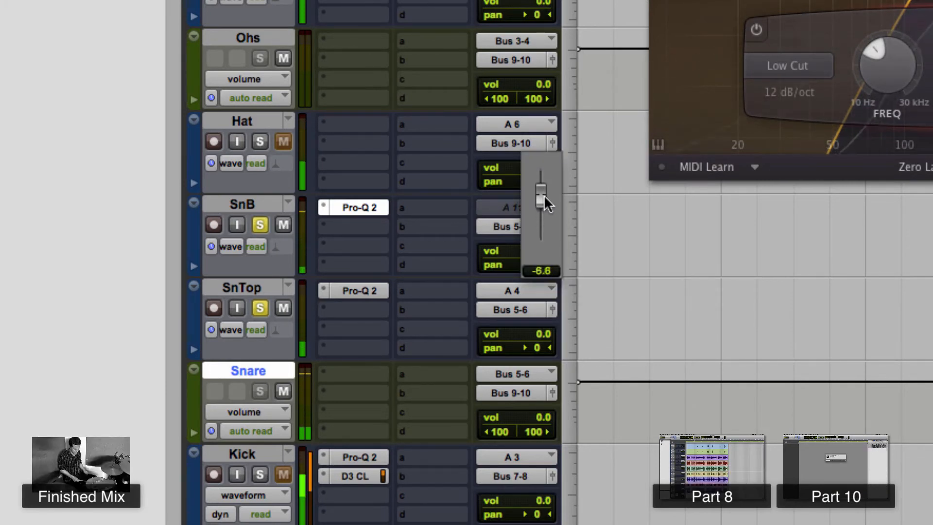
pyautogui.moveTo(540, 201); pyautogui.dragTo(540, 213)
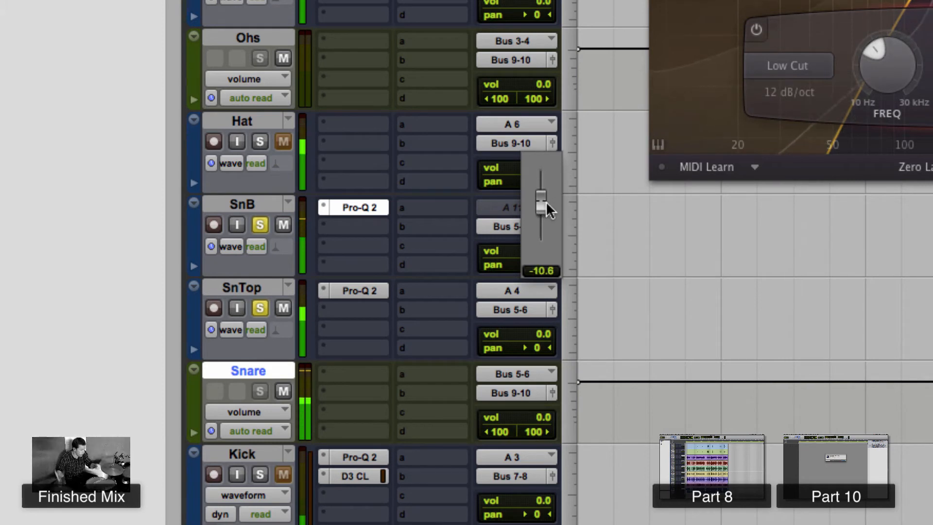
pyautogui.moveTo(542, 212); pyautogui.dragTo(541, 203)
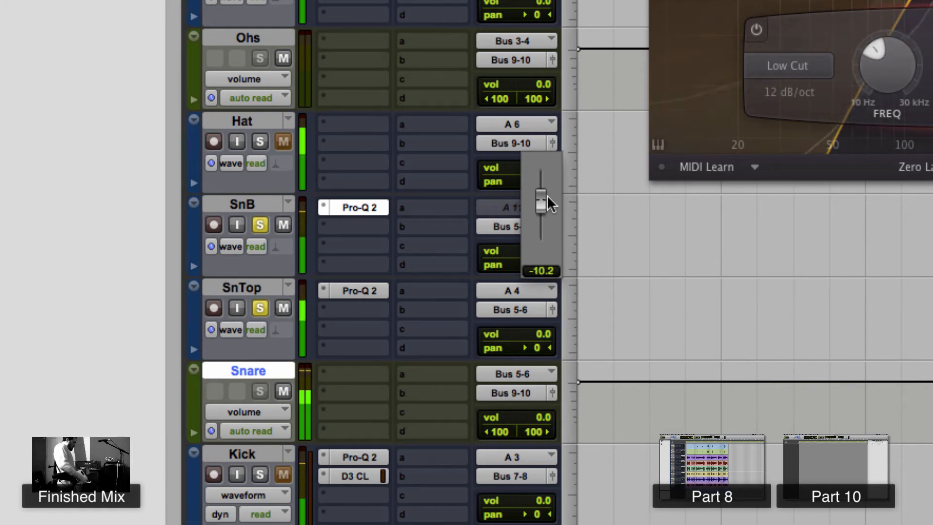
pyautogui.moveTo(542, 202); pyautogui.dragTo(542, 189)
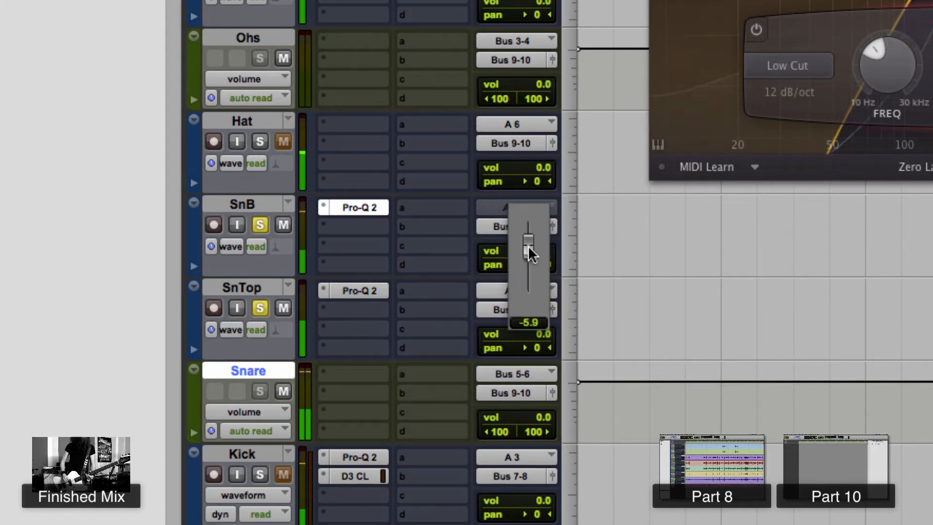
pyautogui.moveTo(528, 244); pyautogui.dragTo(529, 238)
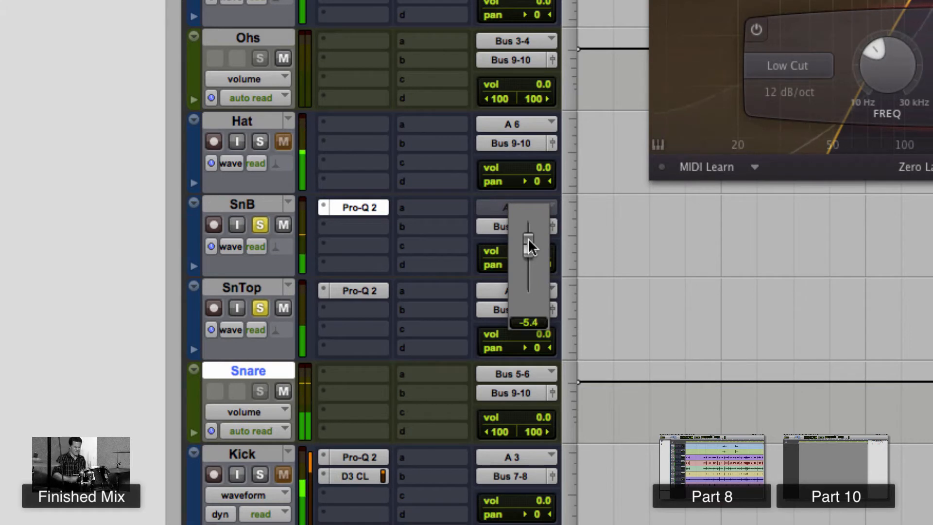
pyautogui.moveTo(528, 250); pyautogui.dragTo(528, 241)
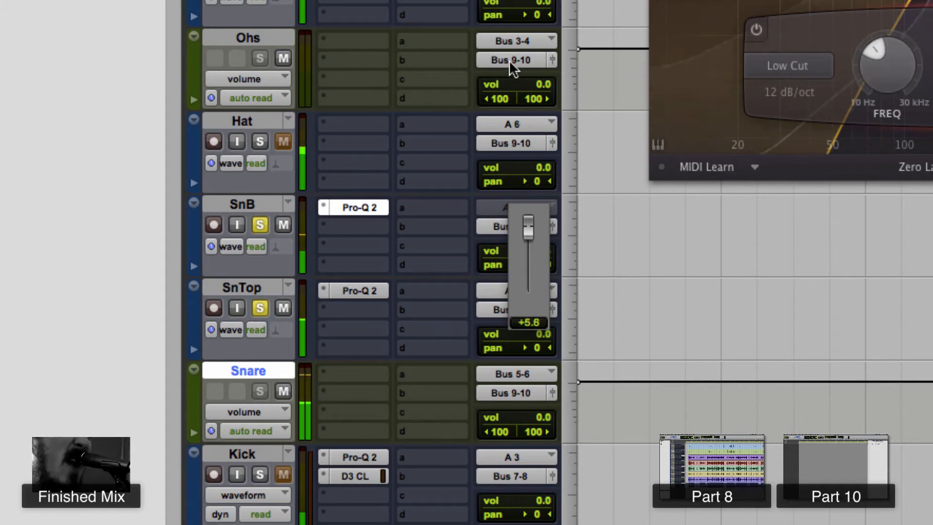
pyautogui.moveTo(528, 226); pyautogui.dragTo(528, 223)
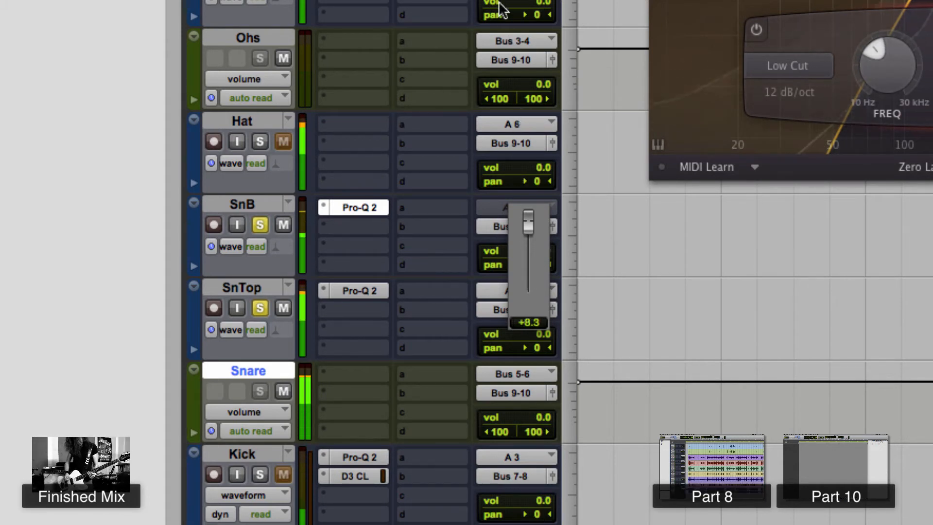
pyautogui.moveTo(528, 226); pyautogui.dragTo(528, 244)
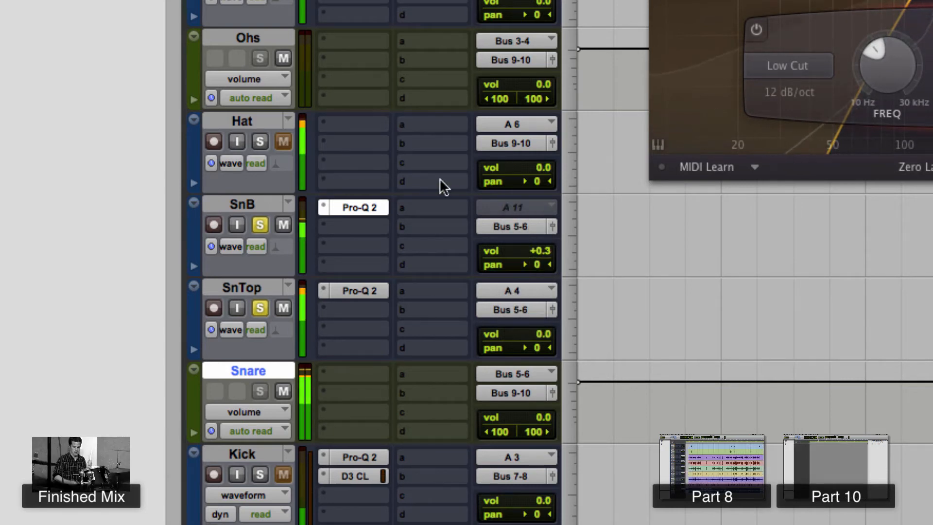
pyautogui.click(259, 225)
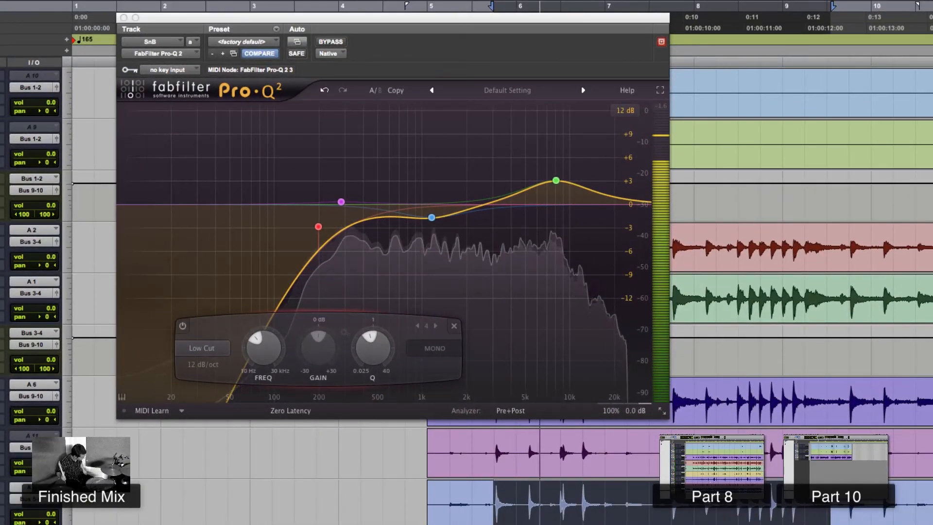
# Drag in the Pro-Q 2 graph, adding an essentially flat bell band near 1.94 kHz
pyautogui.moveTo(431, 217); pyautogui.dragTo(396, 215)
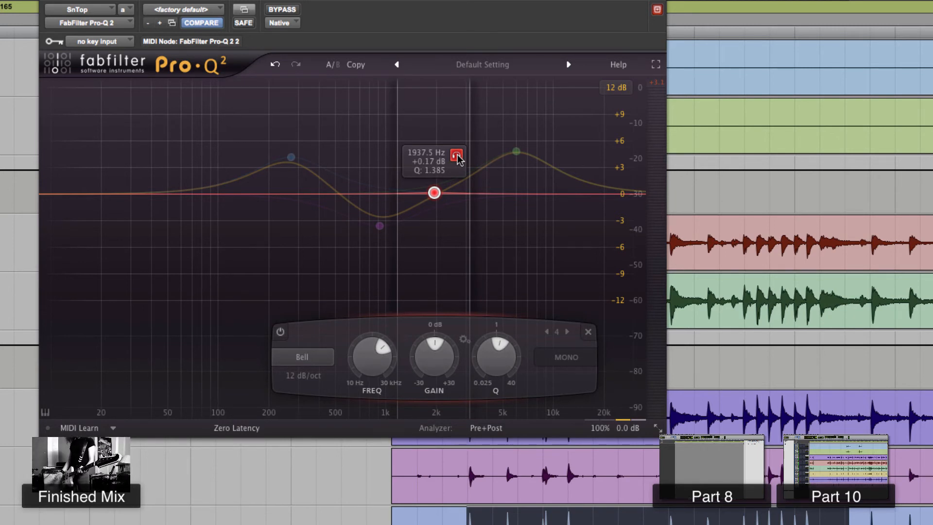
# Sweep solo-listened band 4 across roughly 300–650 Hz, homing in on the ring near 500 Hz
pyautogui.moveTo(434, 193); pyautogui.dragTo(417, 193)
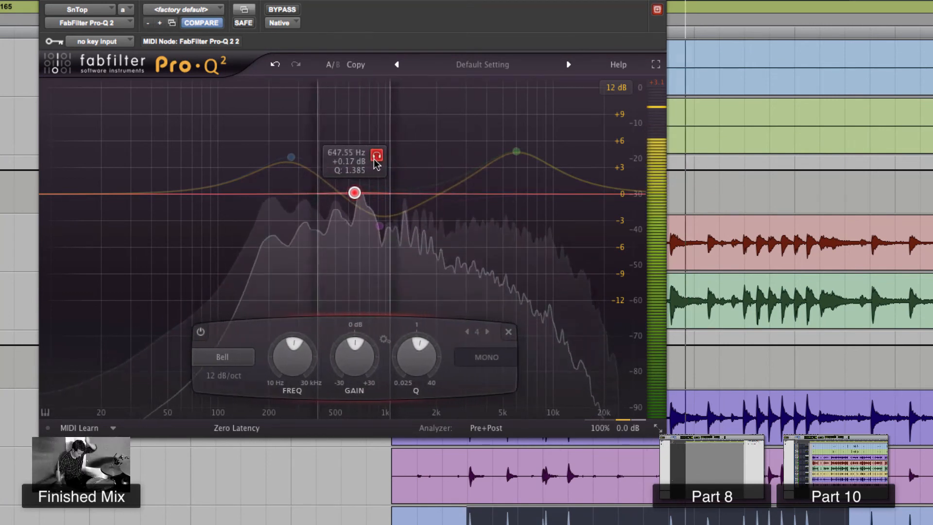
pyautogui.moveTo(354, 191); pyautogui.dragTo(312, 192)
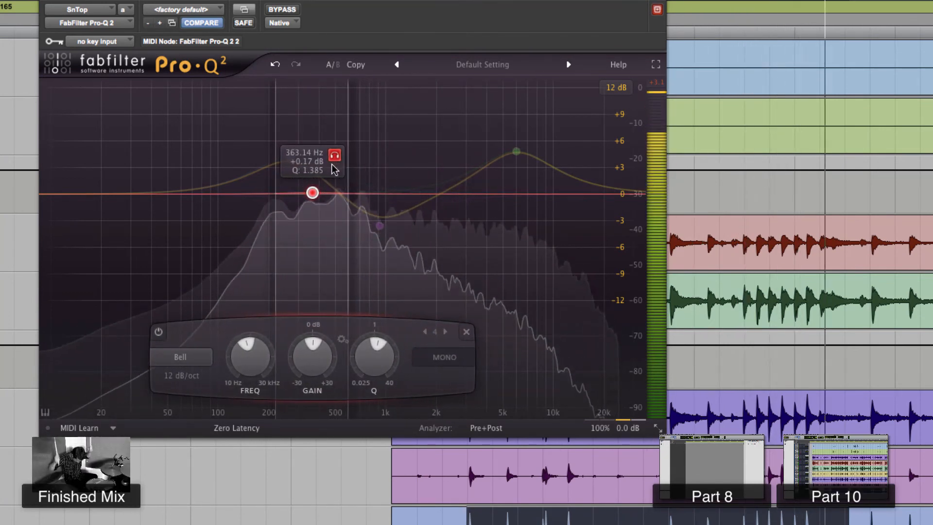
pyautogui.moveTo(312, 192); pyautogui.dragTo(297, 192)
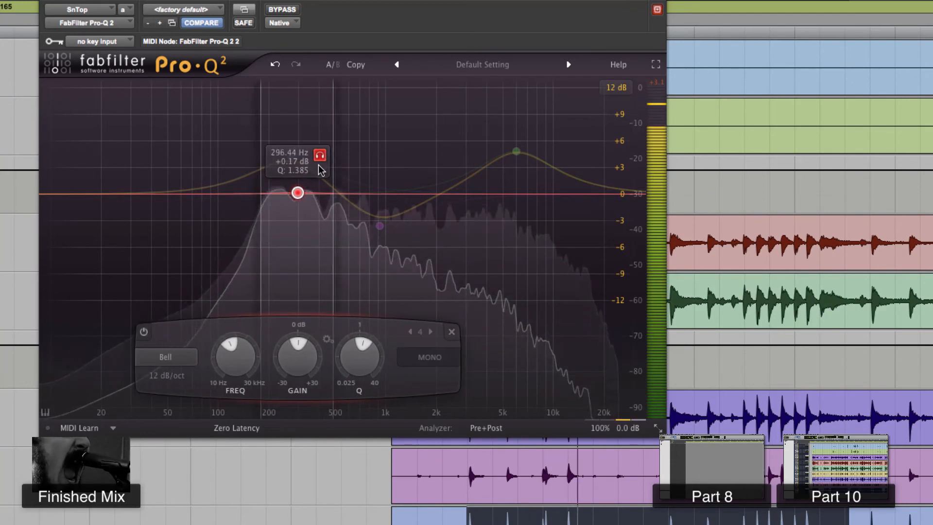
pyautogui.moveTo(297, 192); pyautogui.dragTo(323, 192)
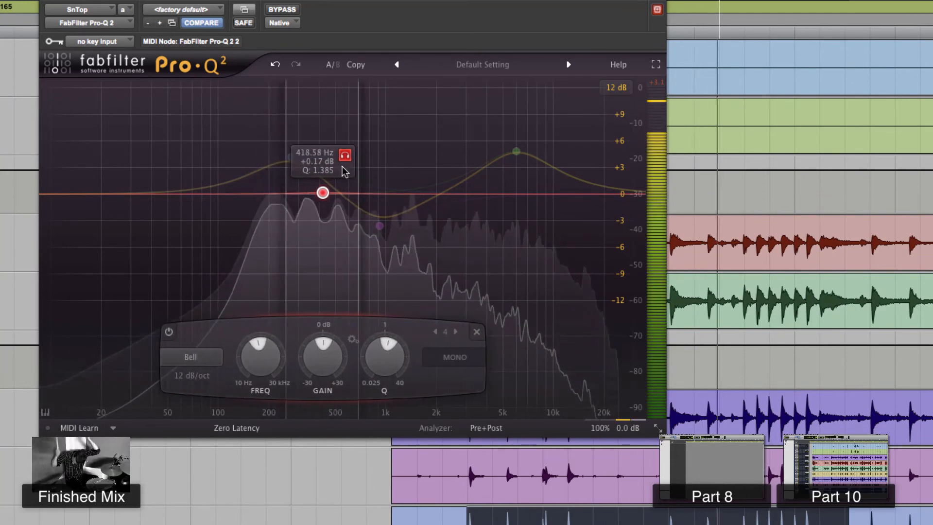
pyautogui.moveTo(321, 193); pyautogui.dragTo(339, 192)
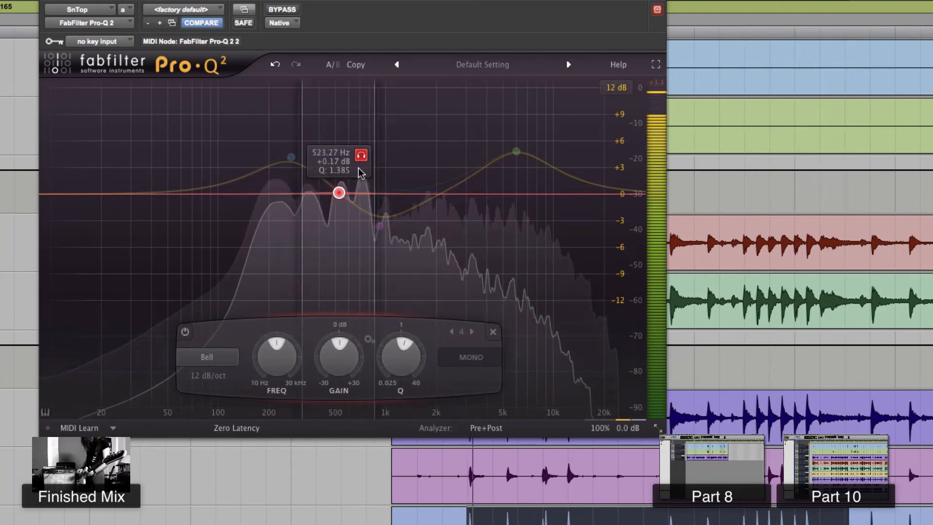
pyautogui.moveTo(339, 193); pyautogui.dragTo(342, 192)
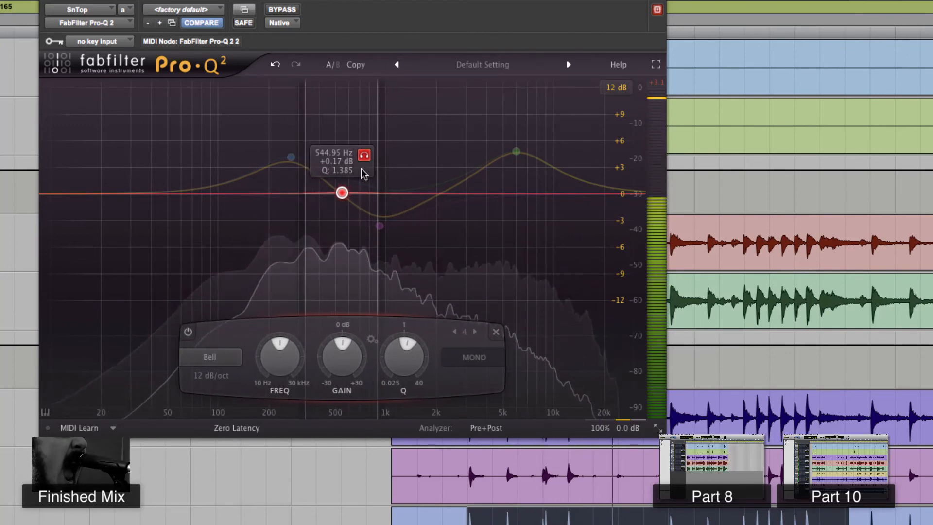
pyautogui.moveTo(342, 193); pyautogui.dragTo(351, 193)
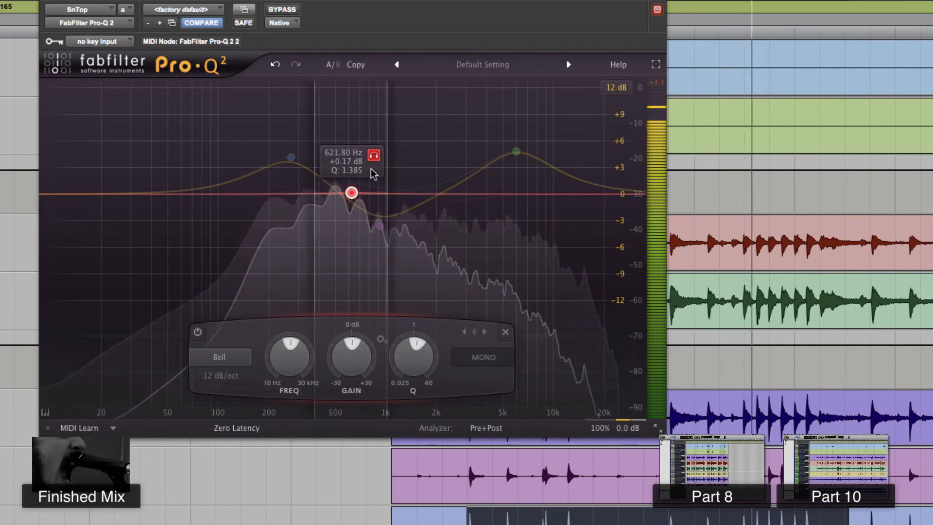
pyautogui.moveTo(351, 192); pyautogui.dragTo(336, 193)
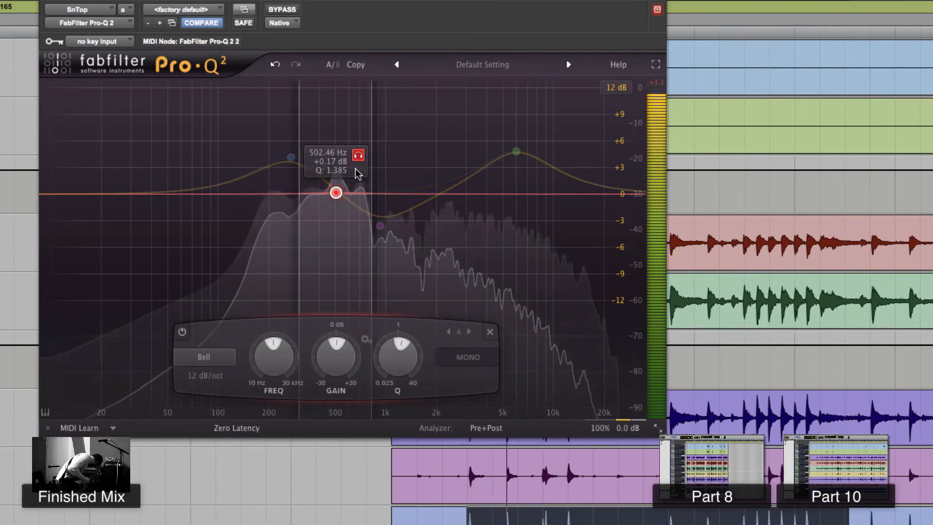
pyautogui.moveTo(337, 192); pyautogui.dragTo(336, 191)
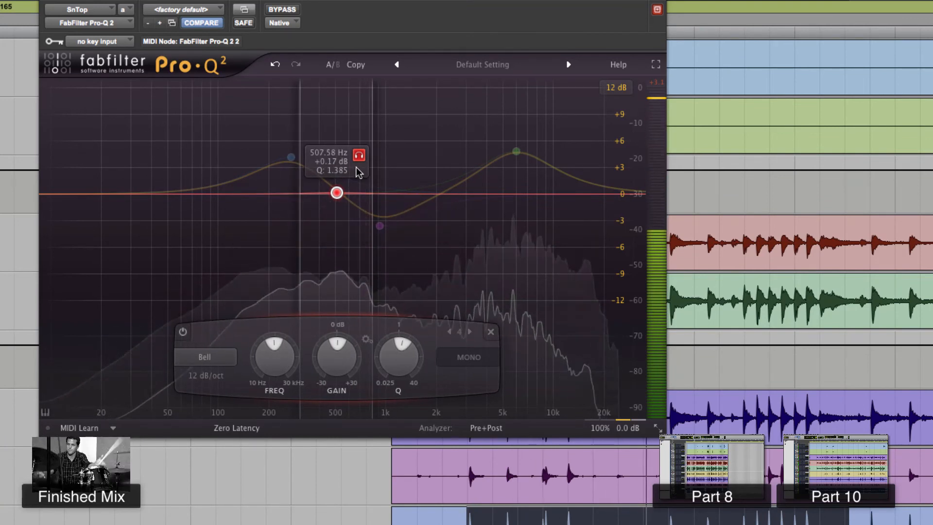
# Narrow band 4 to a Q of about 4.4 and park it on the ring near 523 Hz
pyautogui.moveTo(398, 356); pyautogui.dragTo(405, 342)
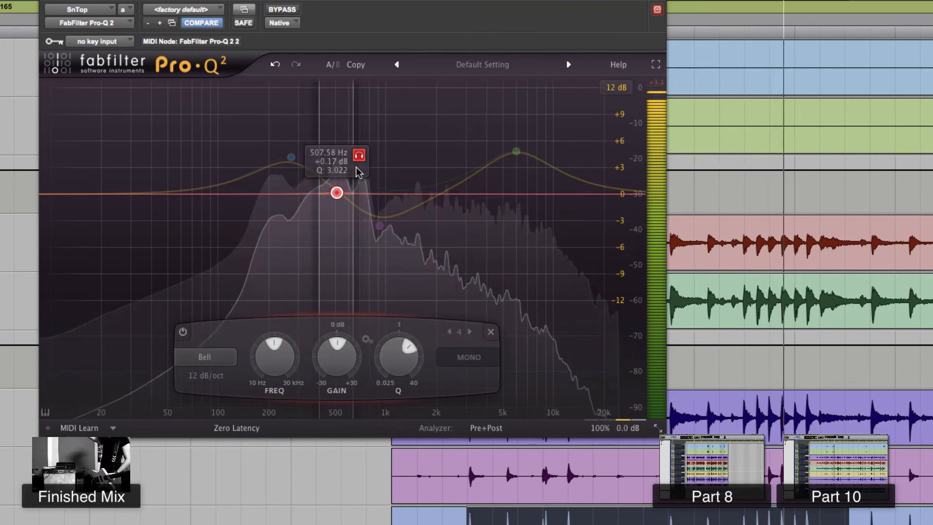
pyautogui.moveTo(336, 192); pyautogui.dragTo(326, 193)
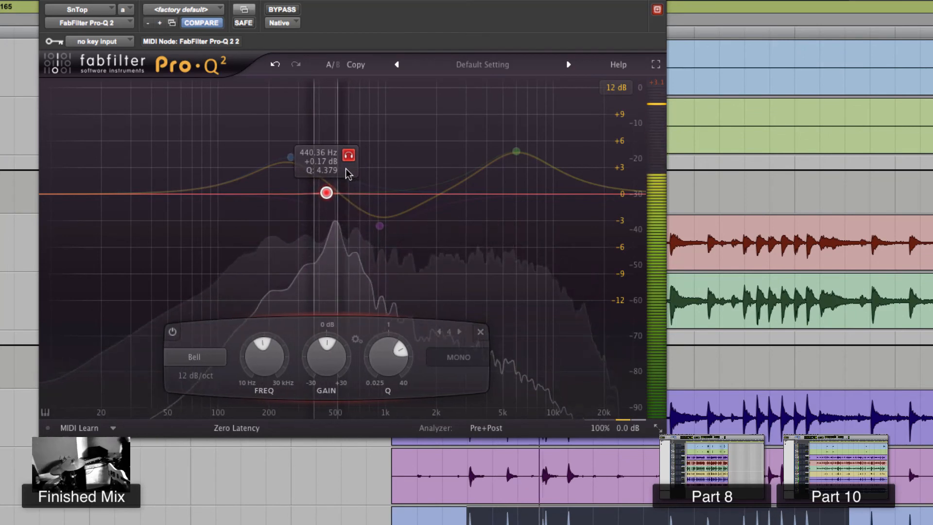
pyautogui.moveTo(326, 192); pyautogui.dragTo(338, 192)
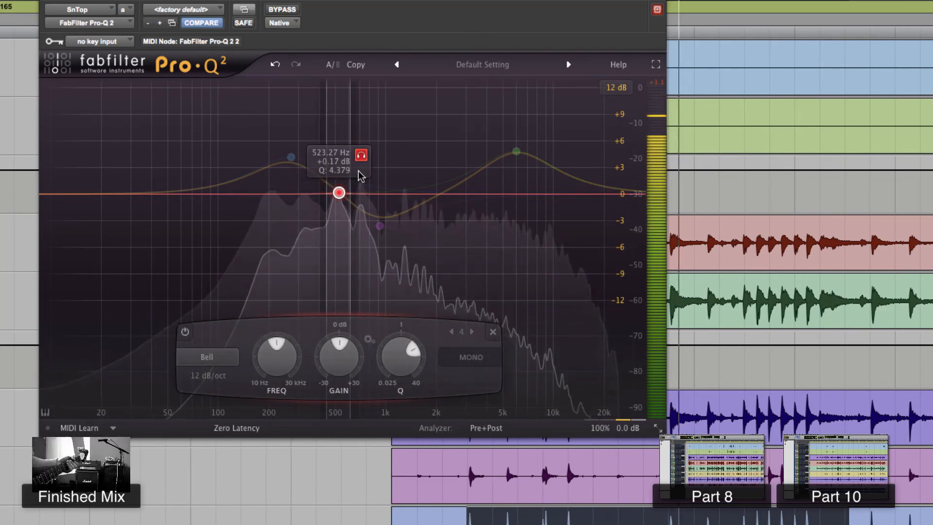
pyautogui.moveTo(339, 193); pyautogui.dragTo(331, 193)
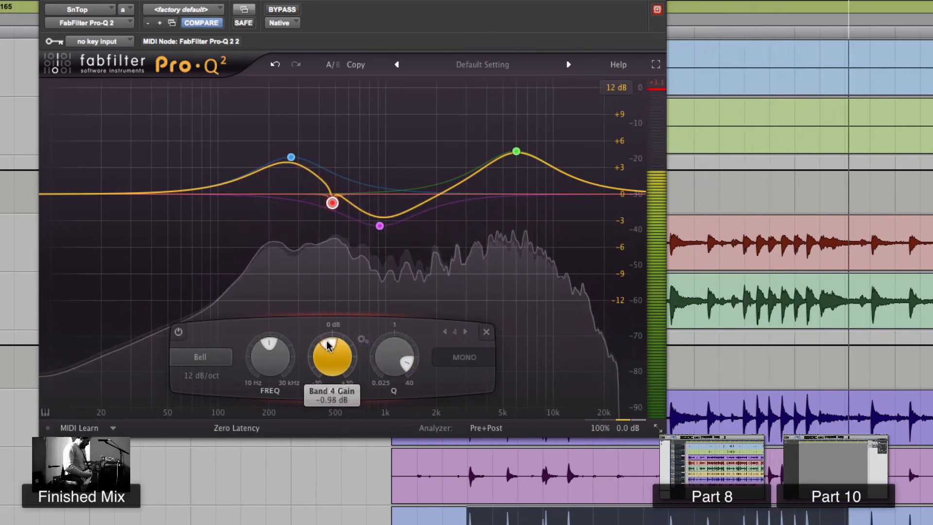
# Pull band 4's gain down to about -14.2 dB, notching out the snare ring
pyautogui.moveTo(332, 203); pyautogui.dragTo(332, 320)
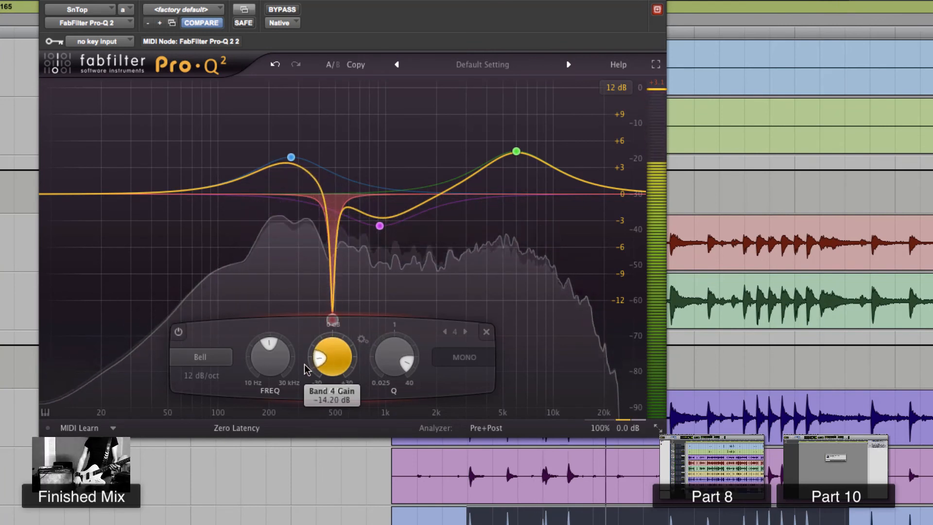